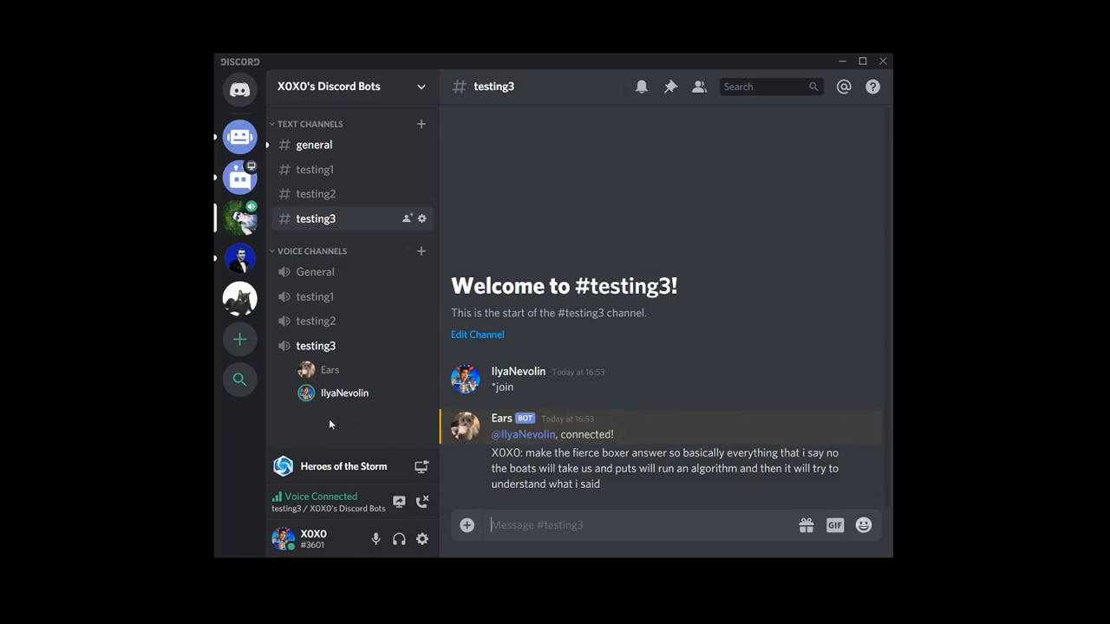
mouse_move(303, 405)
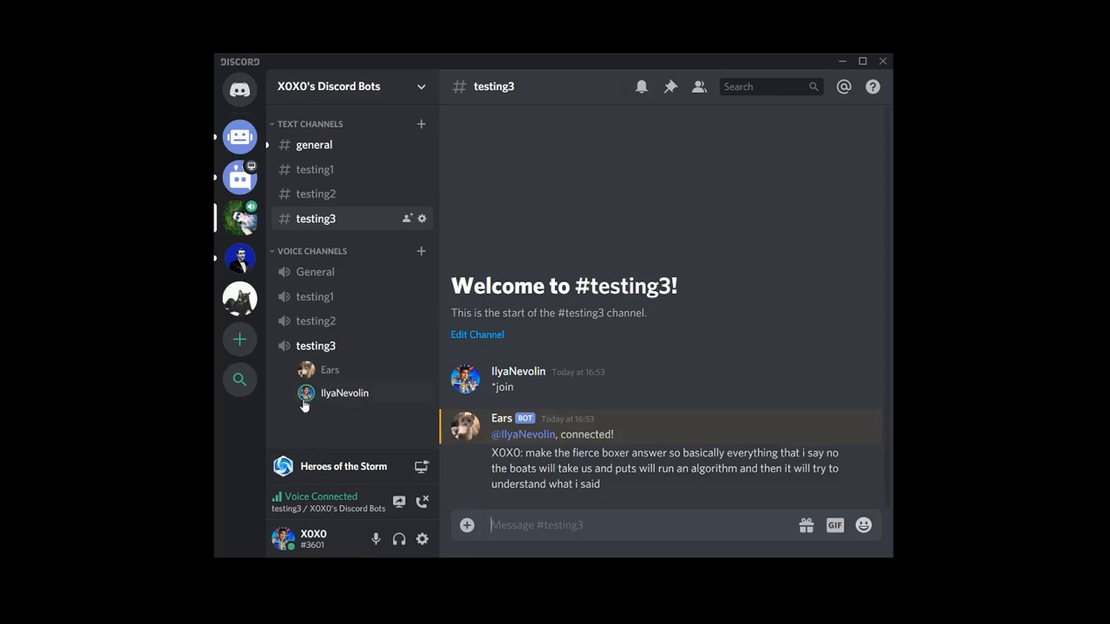
mouse_move(326, 394)
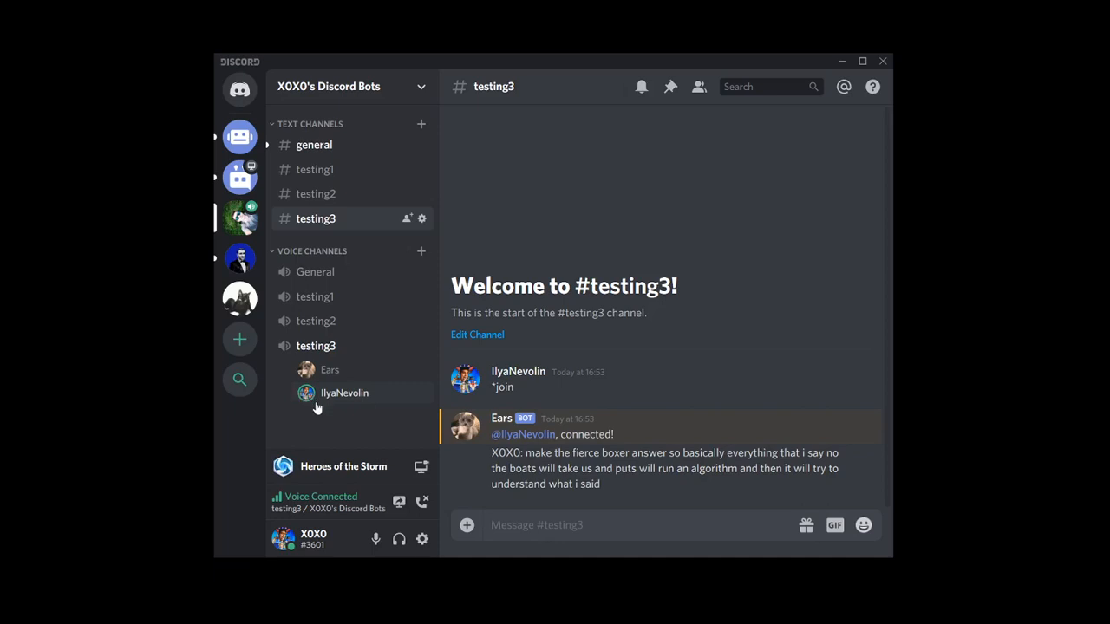
mouse_move(311, 408)
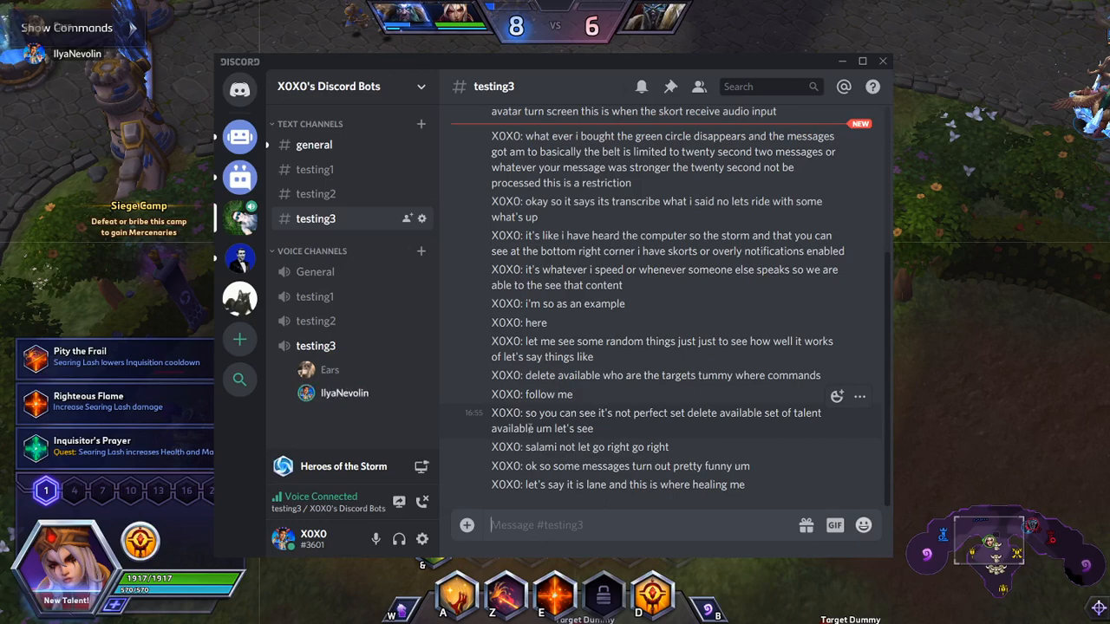
mouse_move(644, 500)
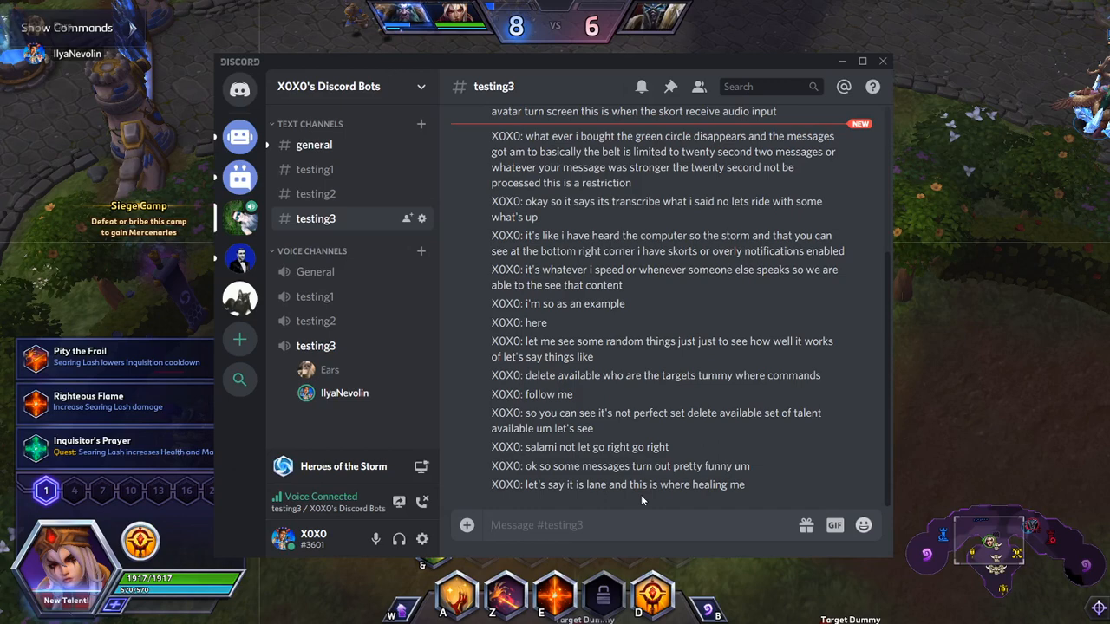
mouse_move(422, 539)
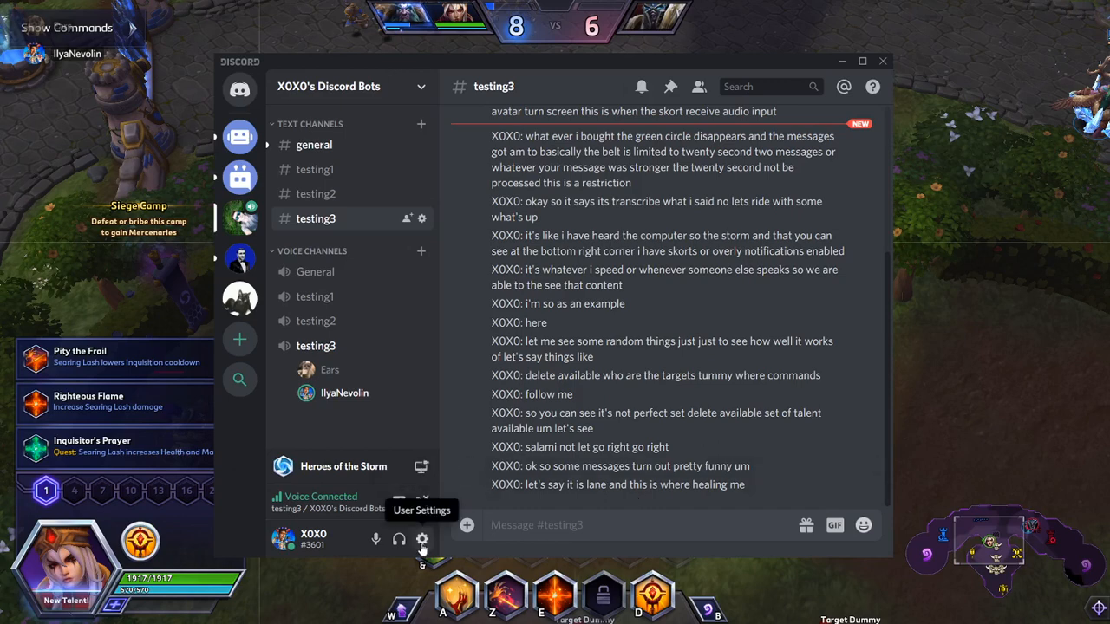